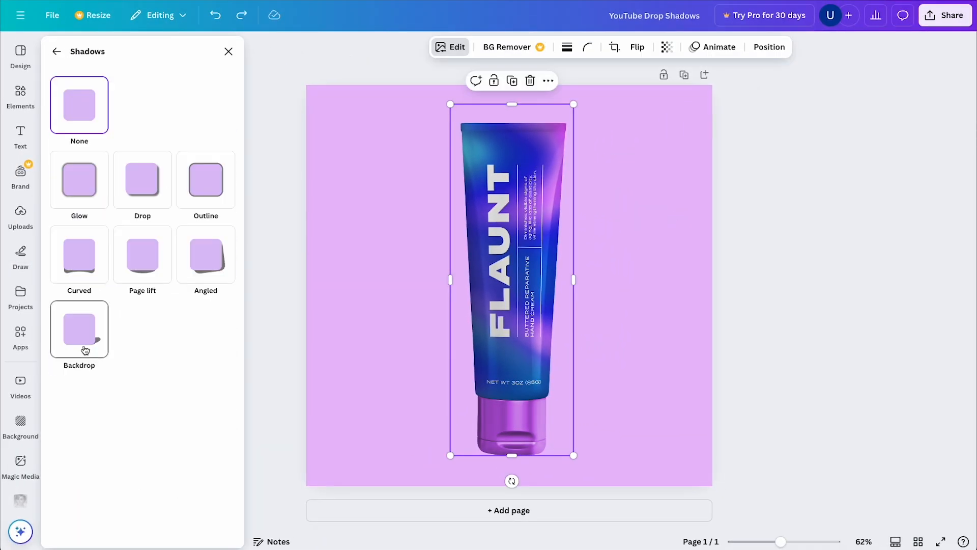
Try a Drop shadow on the FLAUNT tube, then bring up the Elements panel.
click(142, 180)
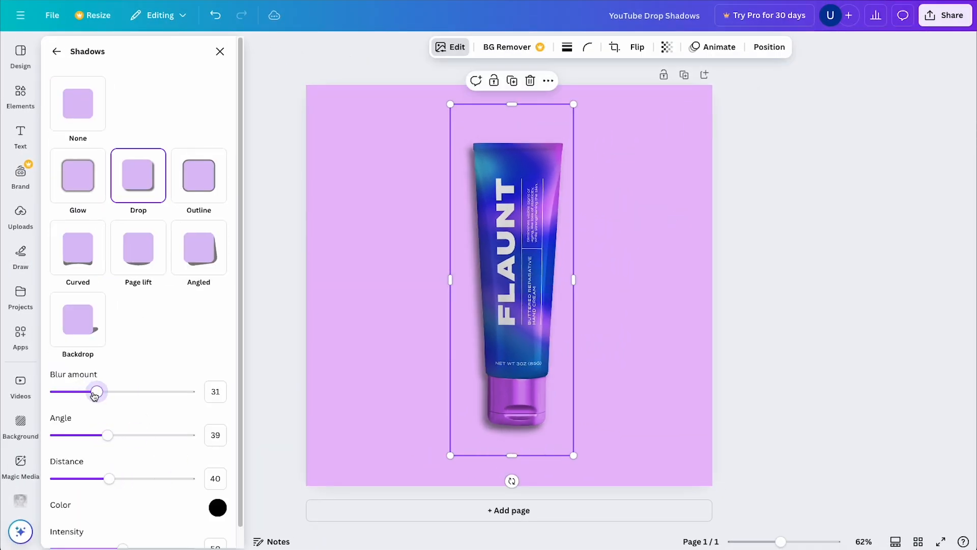
click(20, 96)
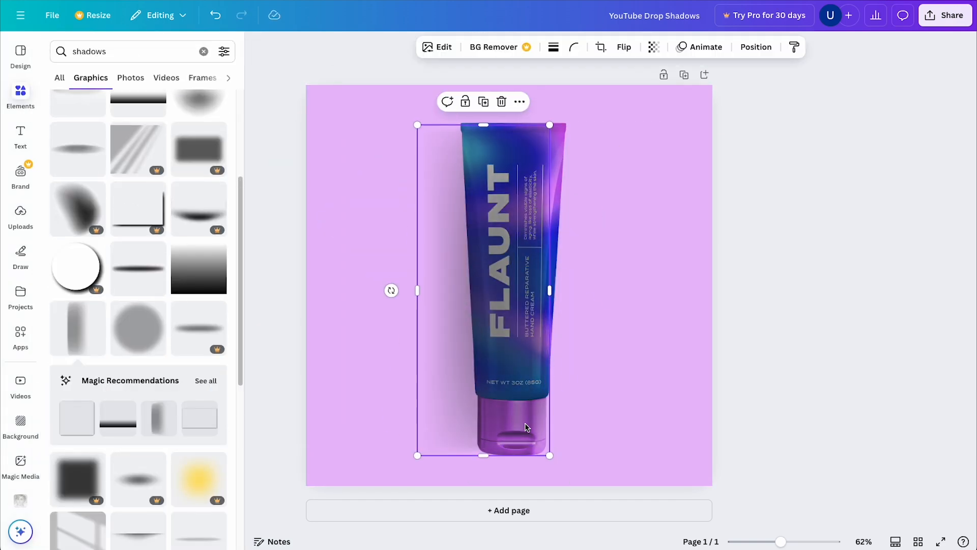
Briefly open the Draw tools, then close the Draw toolbar, leaving no marks.
click(19, 256)
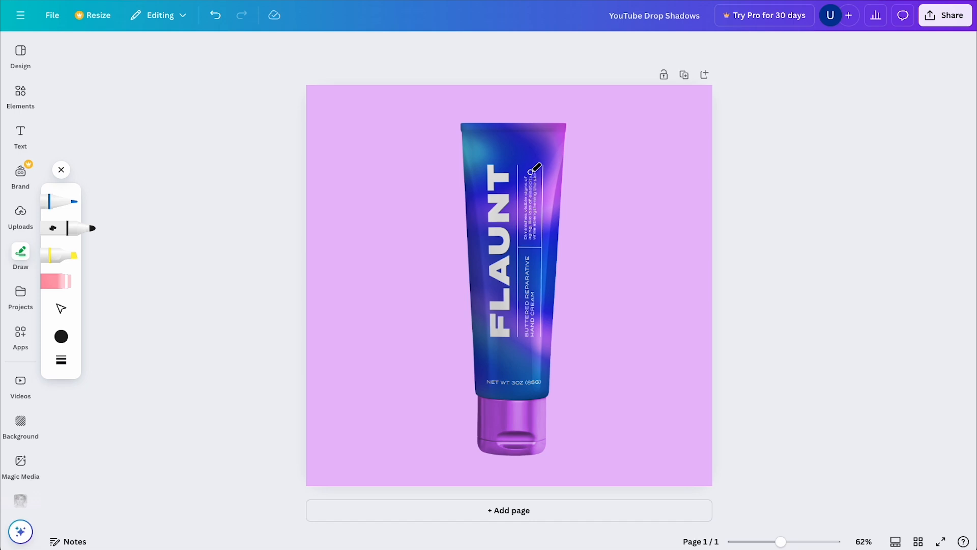
mouse_move(684, 34)
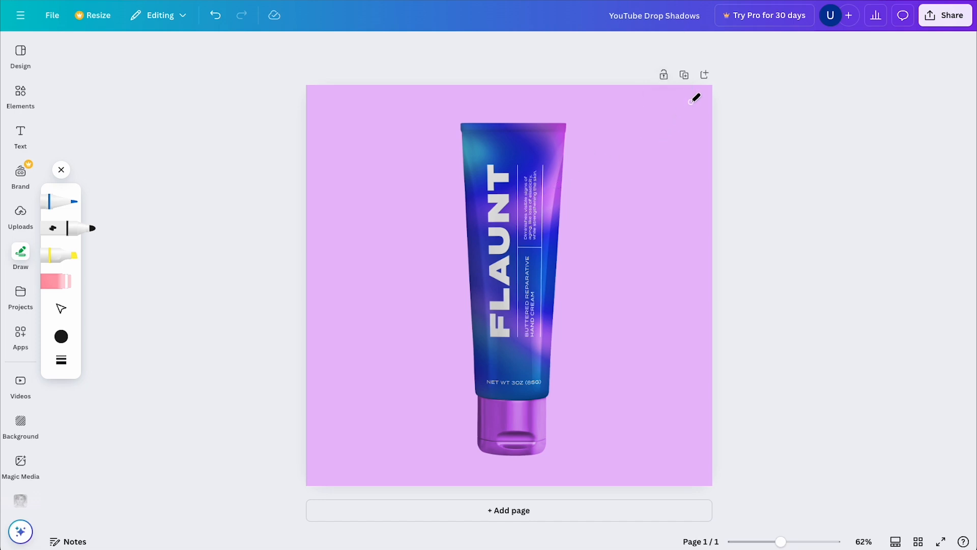
drag(603, 185, 698, 99)
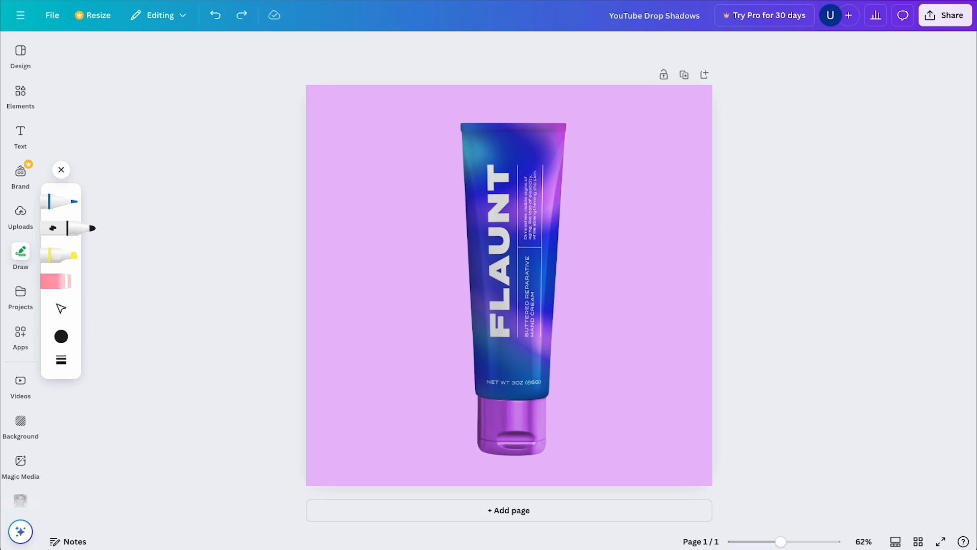
click(61, 170)
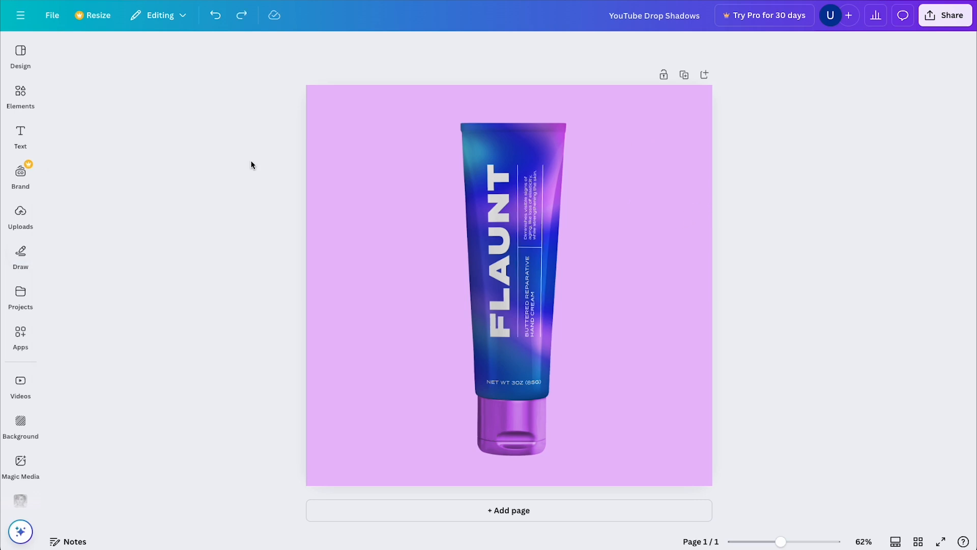
mouse_move(253, 176)
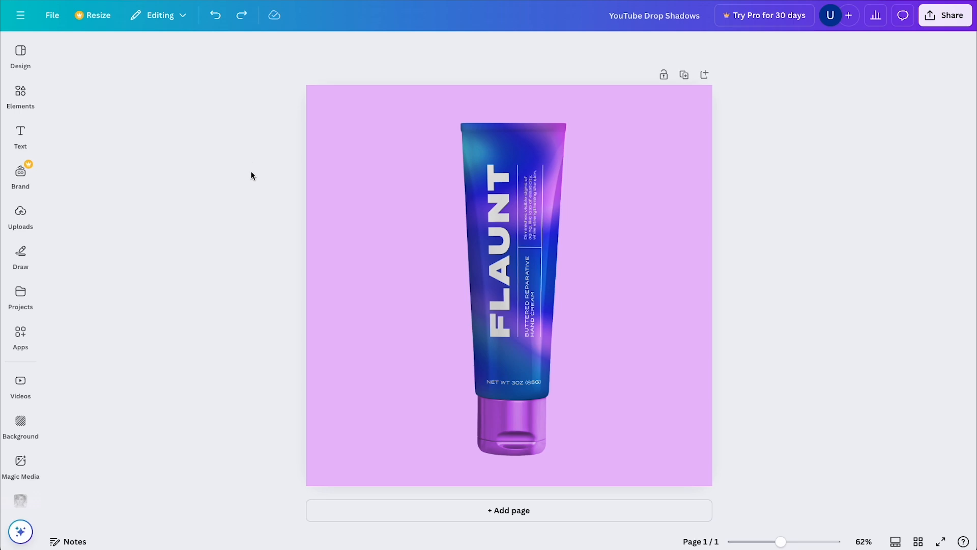
Select the FLAUNT tube image and open its Edit > Shadows effects list.
click(524, 260)
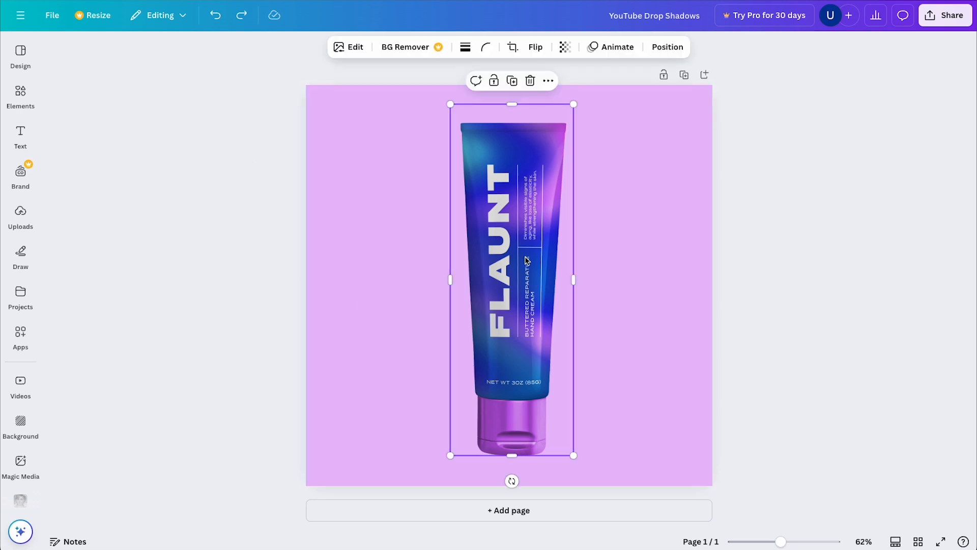
click(348, 47)
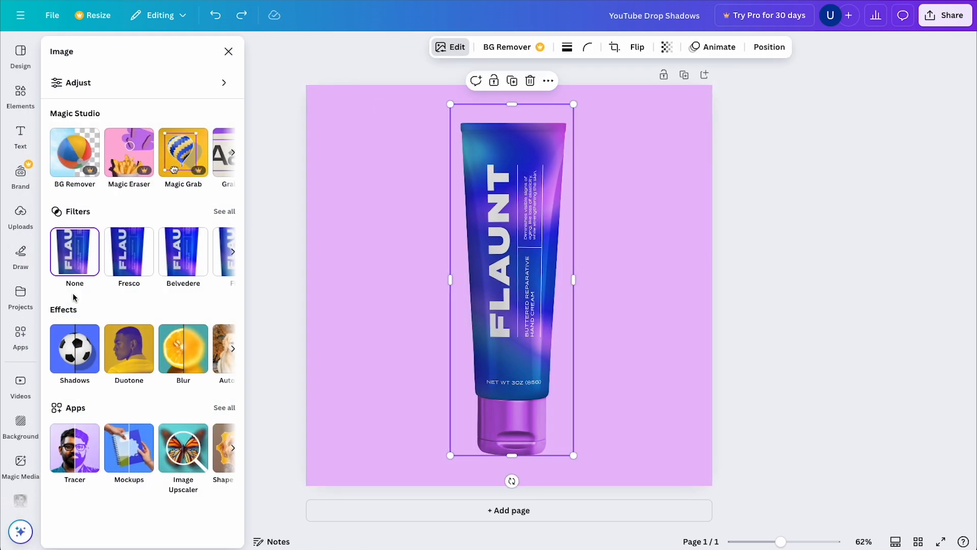
click(74, 349)
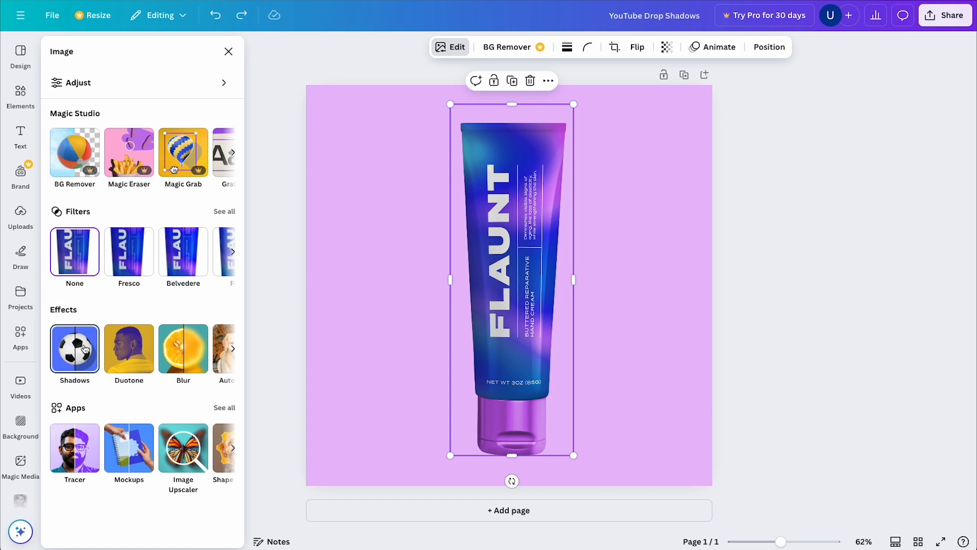
click(74, 349)
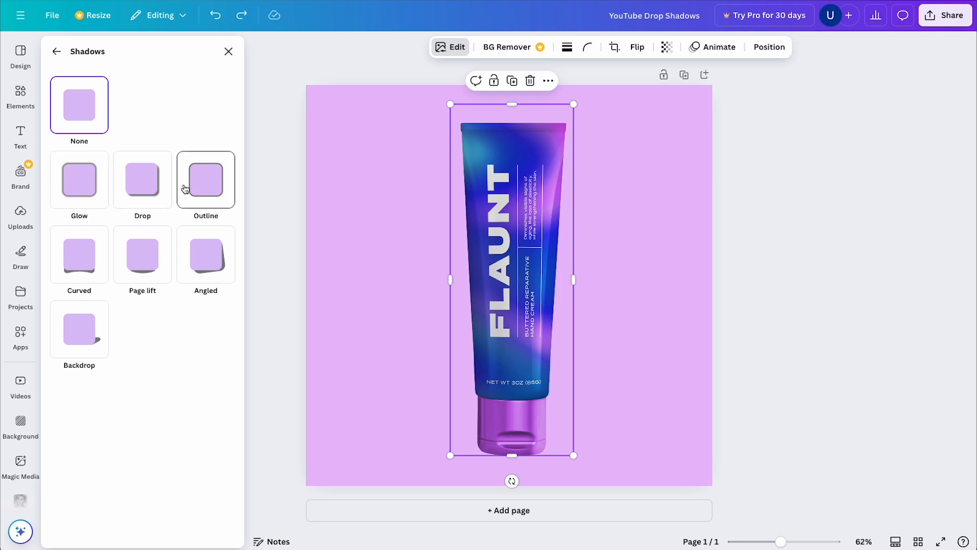
mouse_move(184, 189)
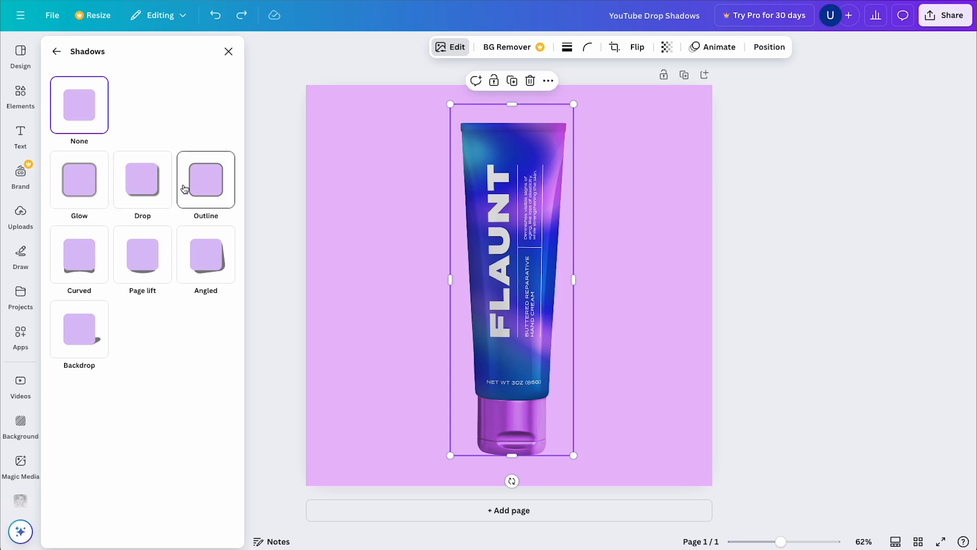
Apply a Drop shadow to the tube with blur 17, angle 39 and distance 40.
click(142, 180)
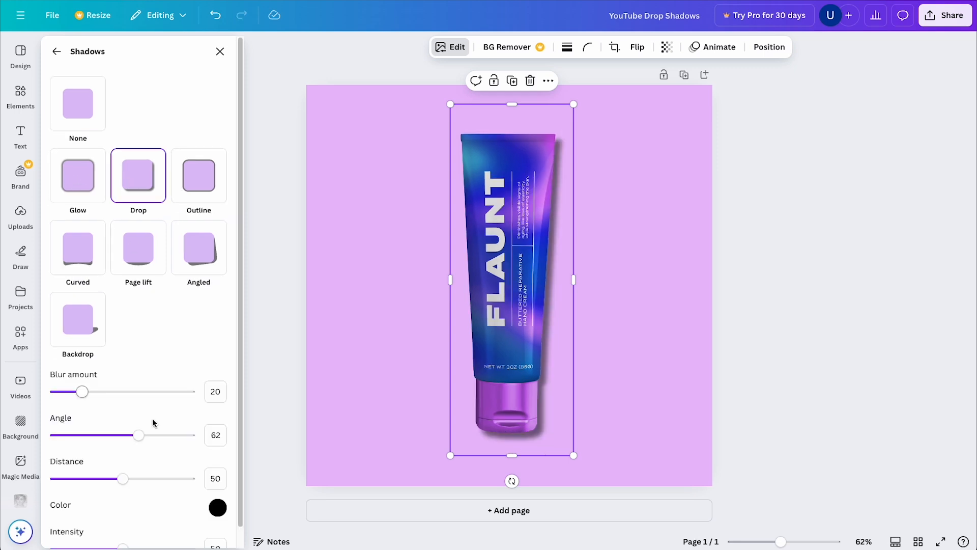
drag(83, 392, 100, 392)
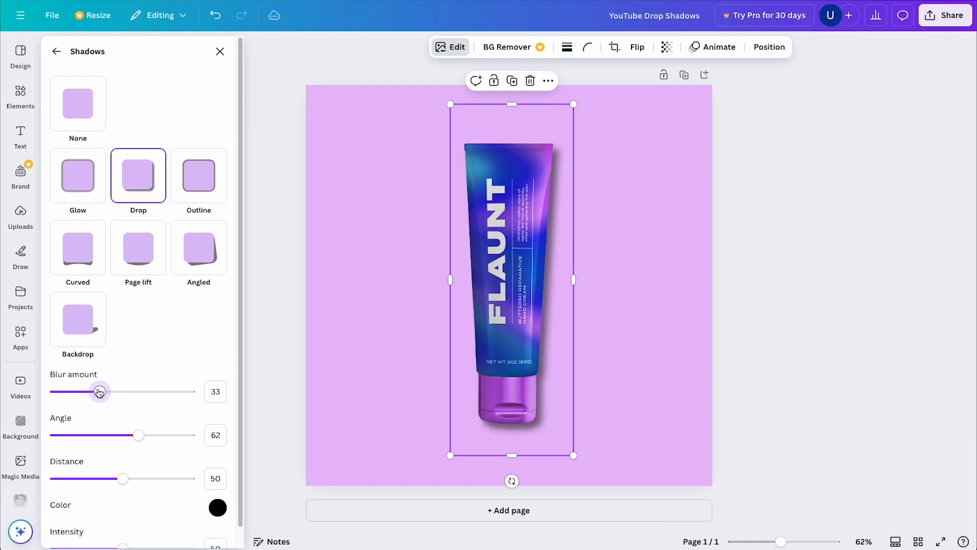
drag(99, 392, 89, 391)
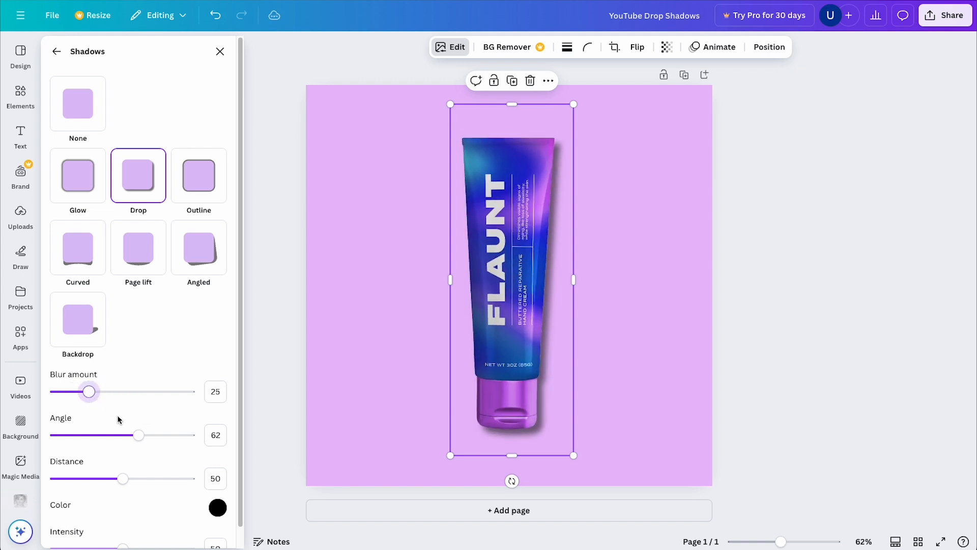
drag(138, 435, 108, 434)
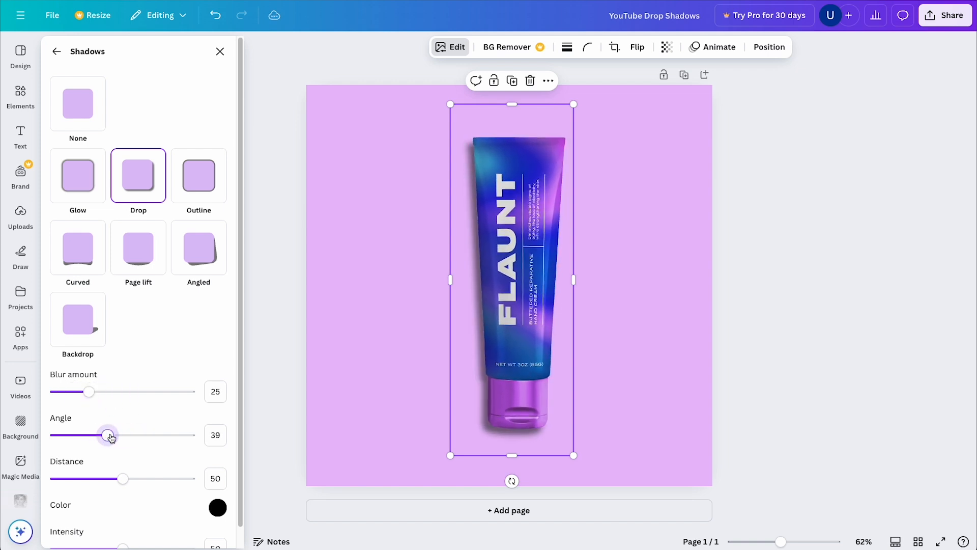
drag(122, 479, 145, 478)
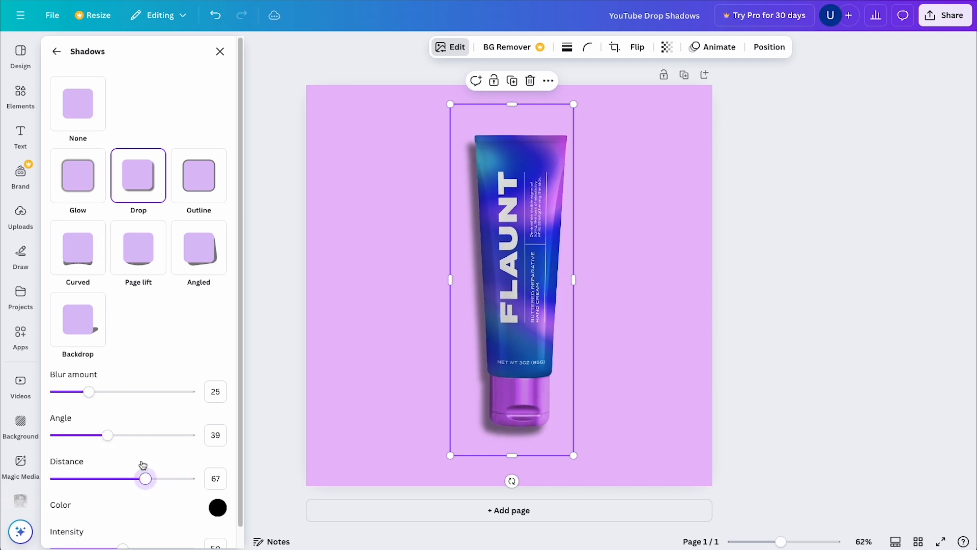
drag(145, 478, 109, 478)
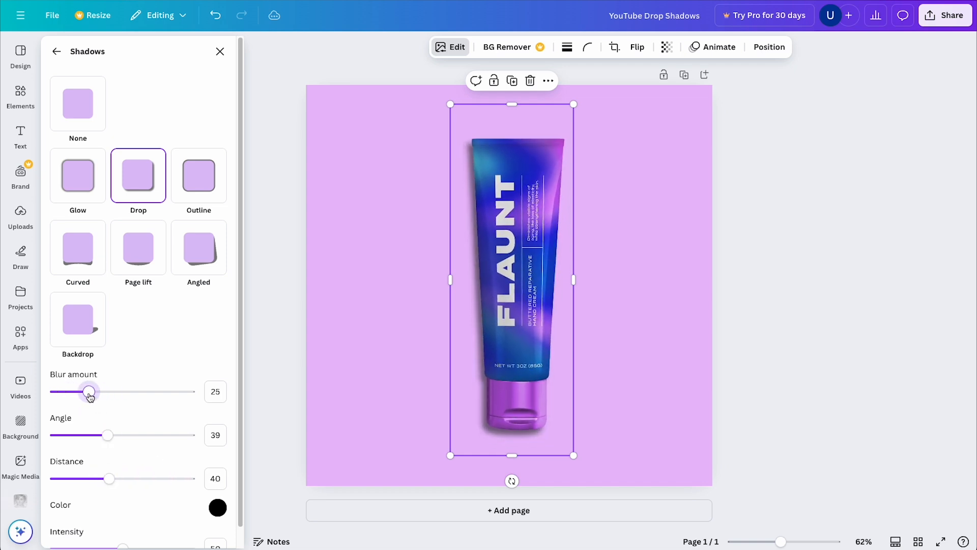
drag(89, 391, 78, 391)
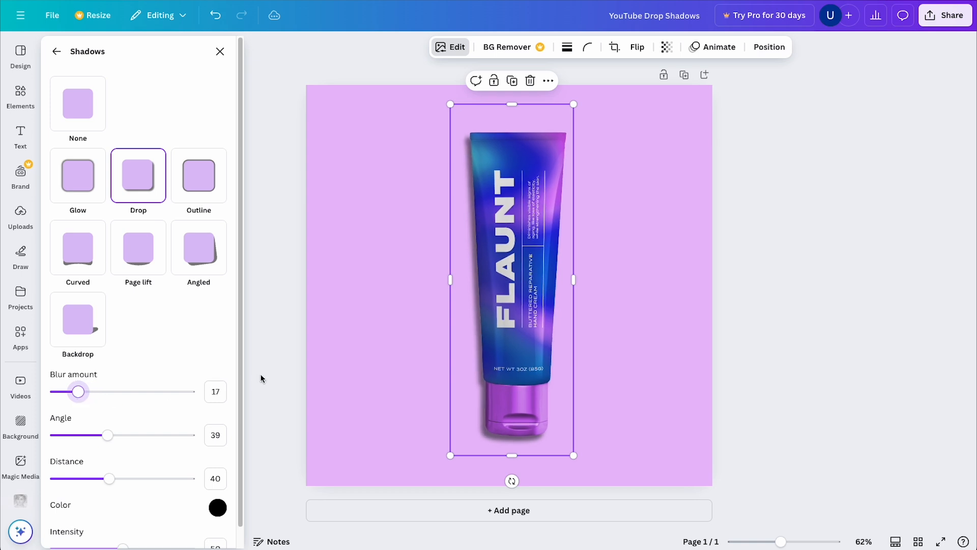
click(220, 51)
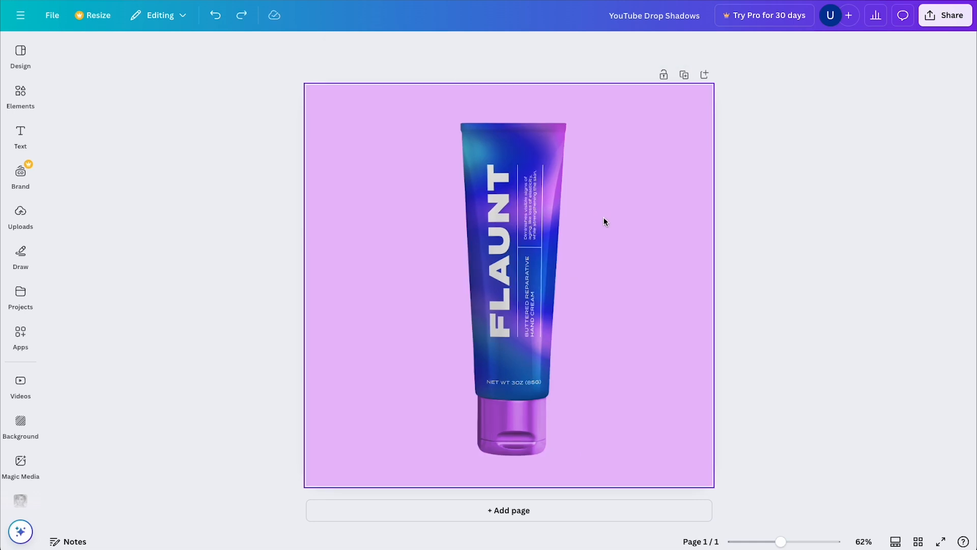
mouse_move(602, 229)
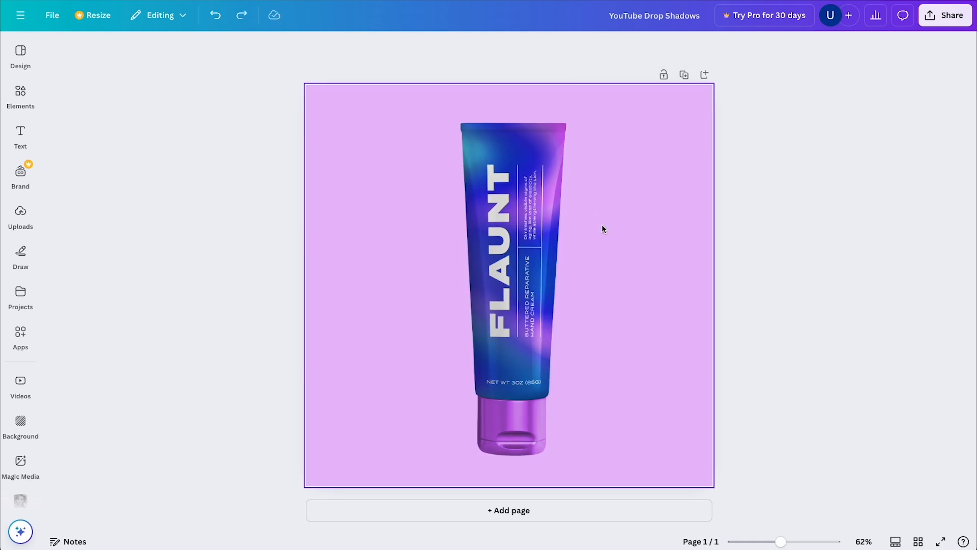
Search Elements for shadow graphics and add the vertical blurred shadow.
click(20, 97)
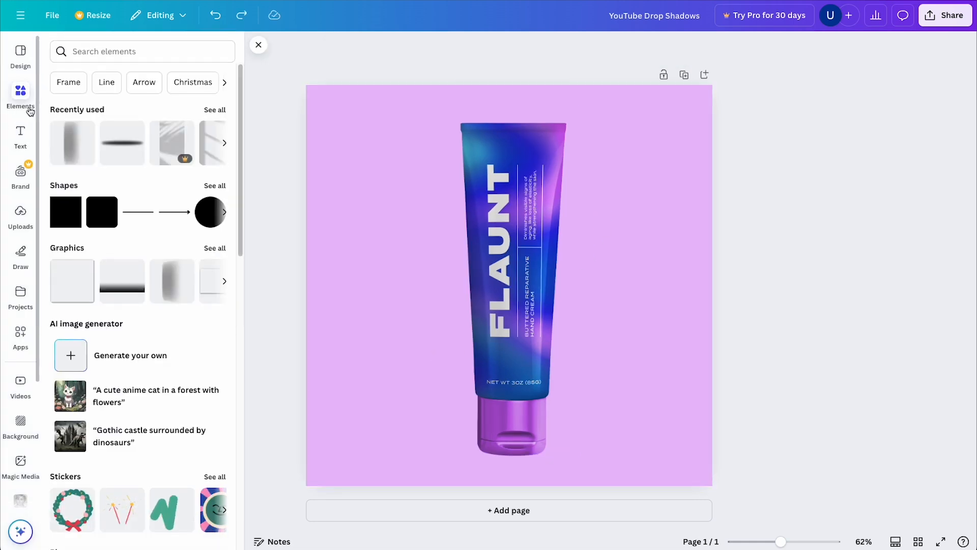
text(shadows)
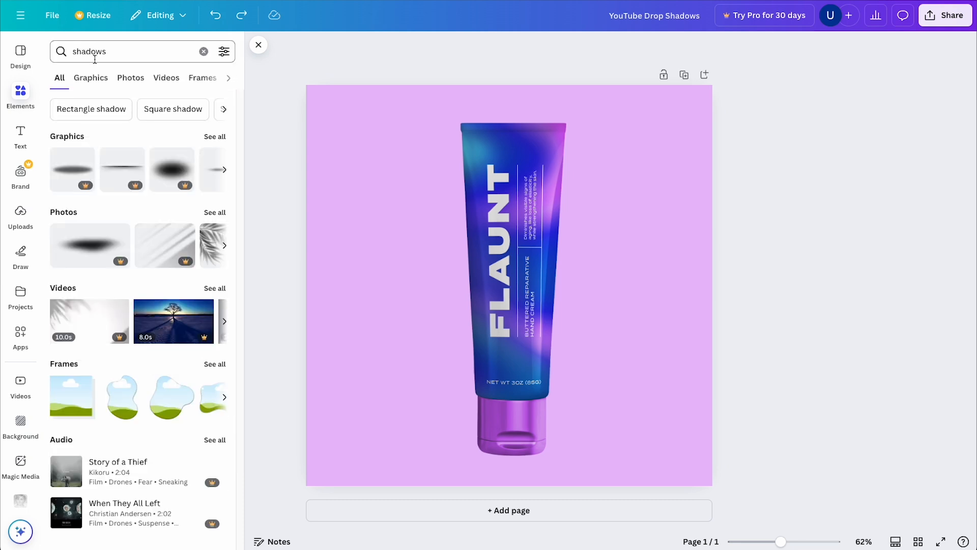
click(90, 77)
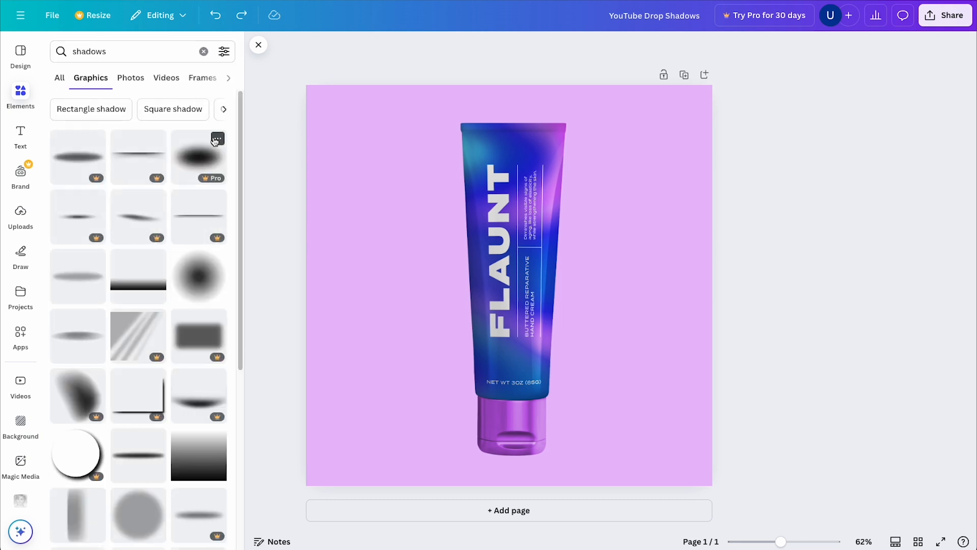
scroll(down, 3)
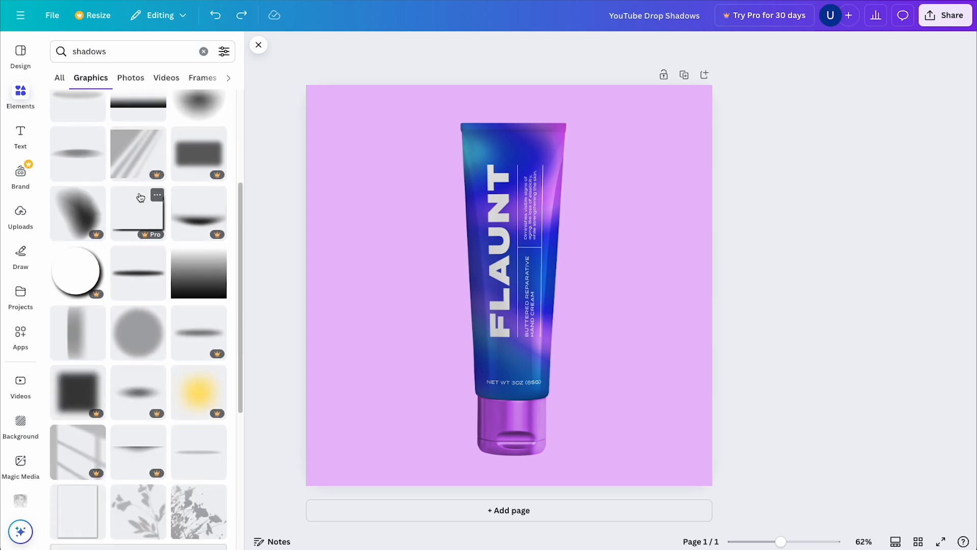
scroll(down, 3)
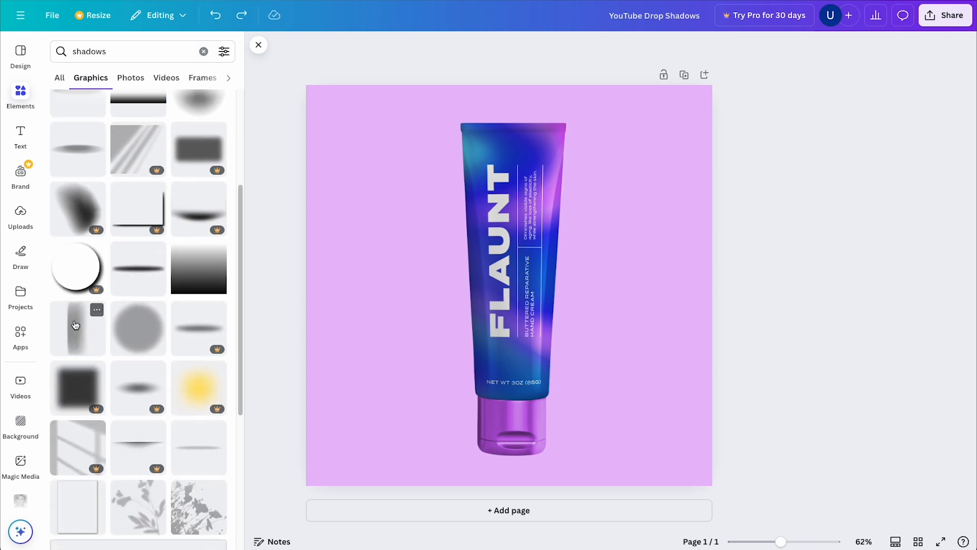
click(509, 280)
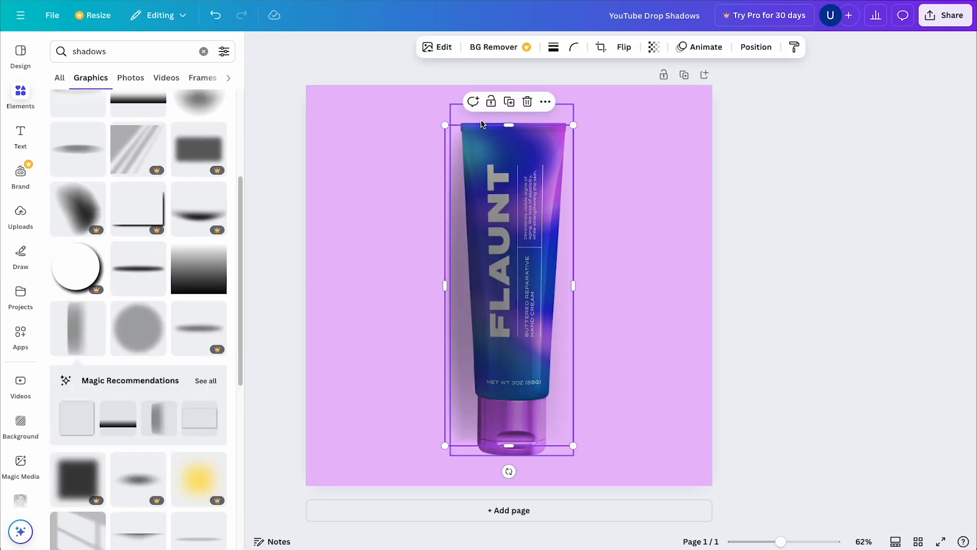
Move the blurred shadow to the tube's left and resize it to the tube's height.
drag(509, 470, 438, 475)
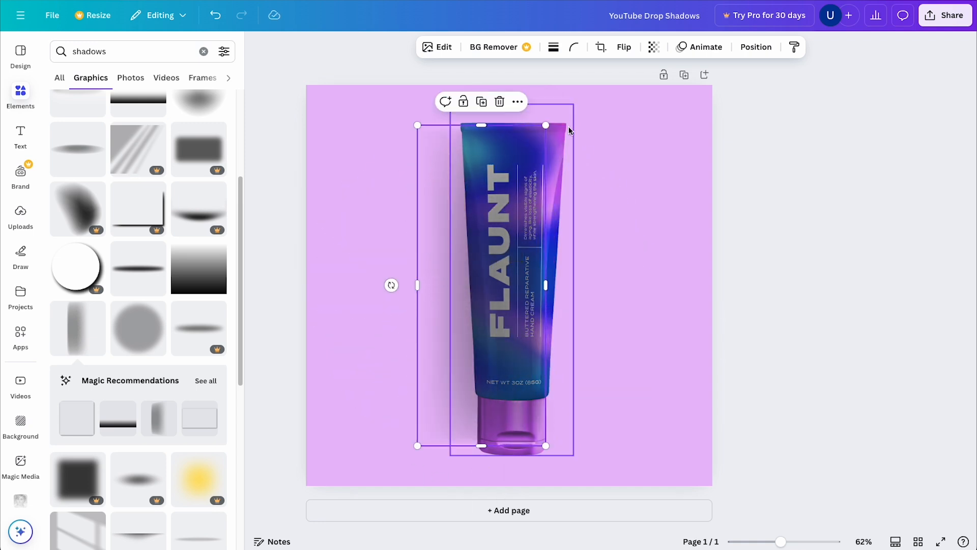
drag(547, 126, 549, 122)
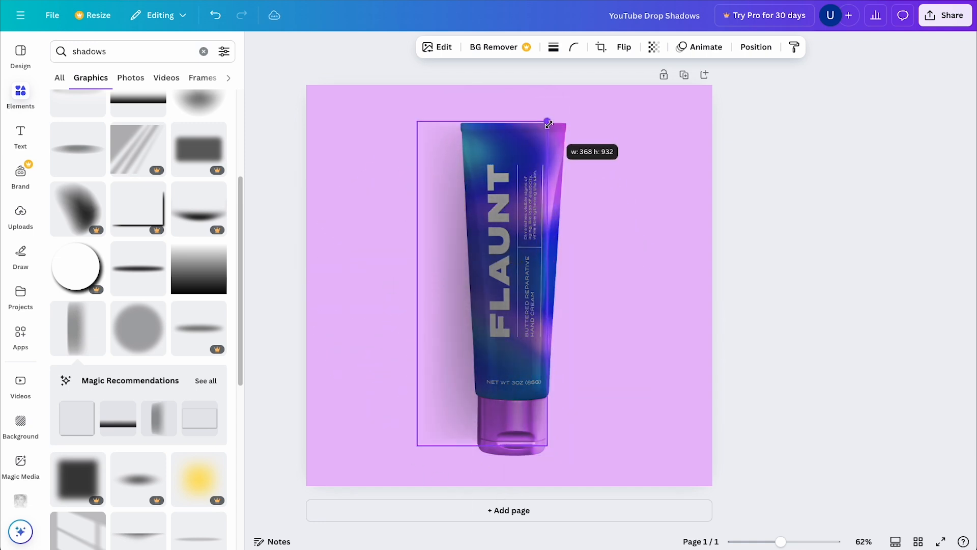
drag(550, 122, 549, 455)
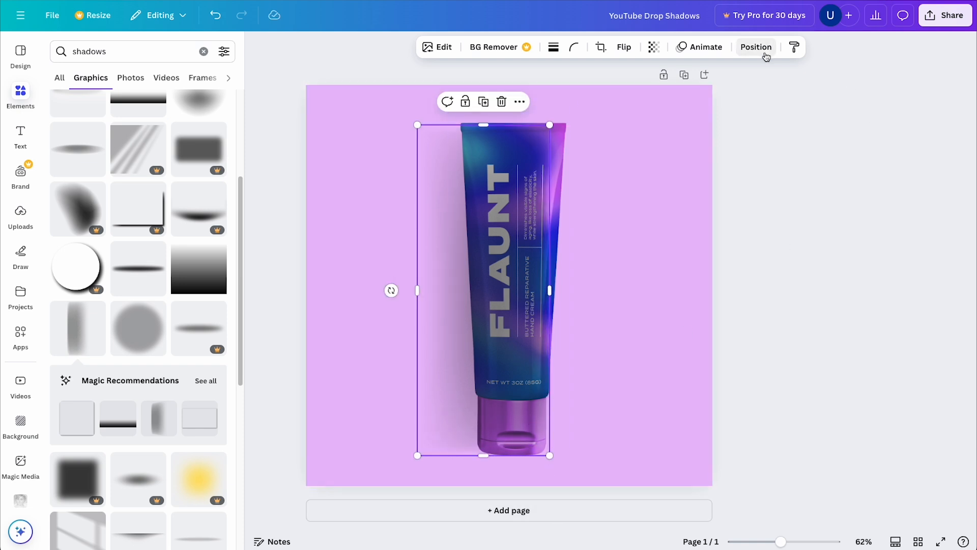
click(756, 47)
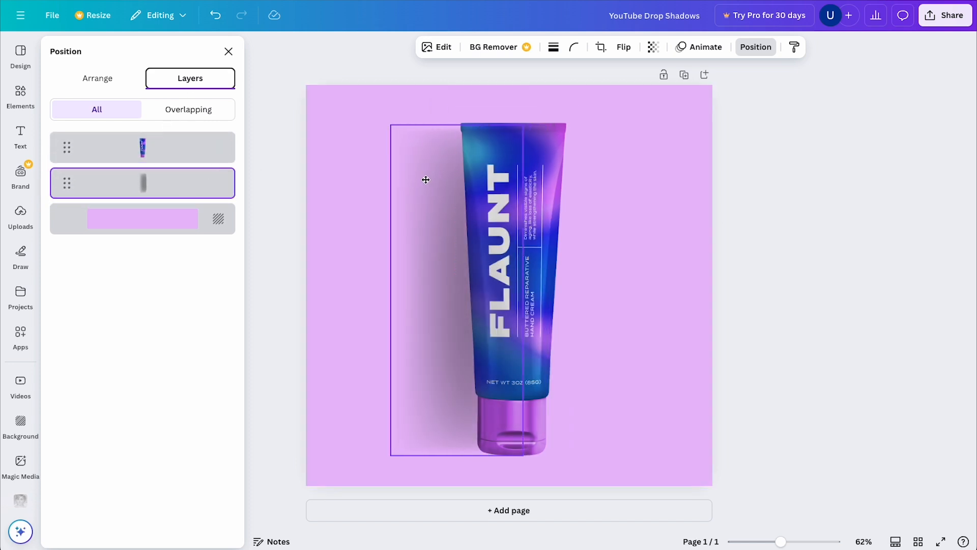
Drag the shadow's left handle to widen it farther out behind the tube.
drag(392, 127, 367, 120)
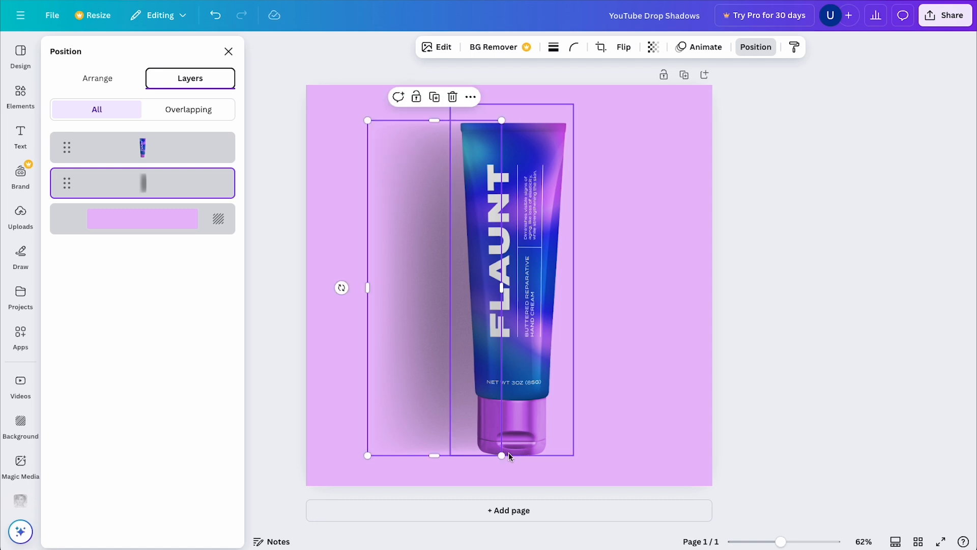
mouse_move(455, 414)
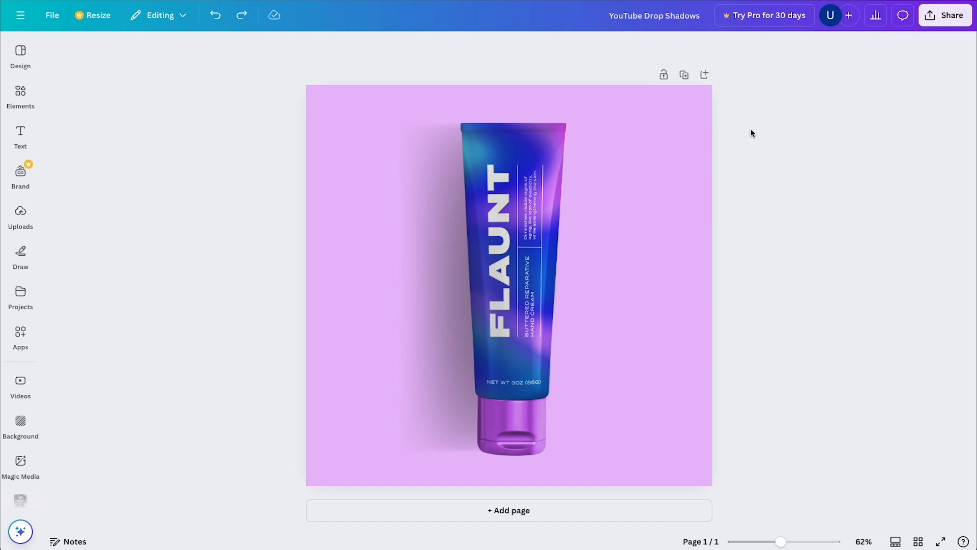
Apply the Pop duotone to the shadow with highlight colour #E9BCFB.
click(508, 280)
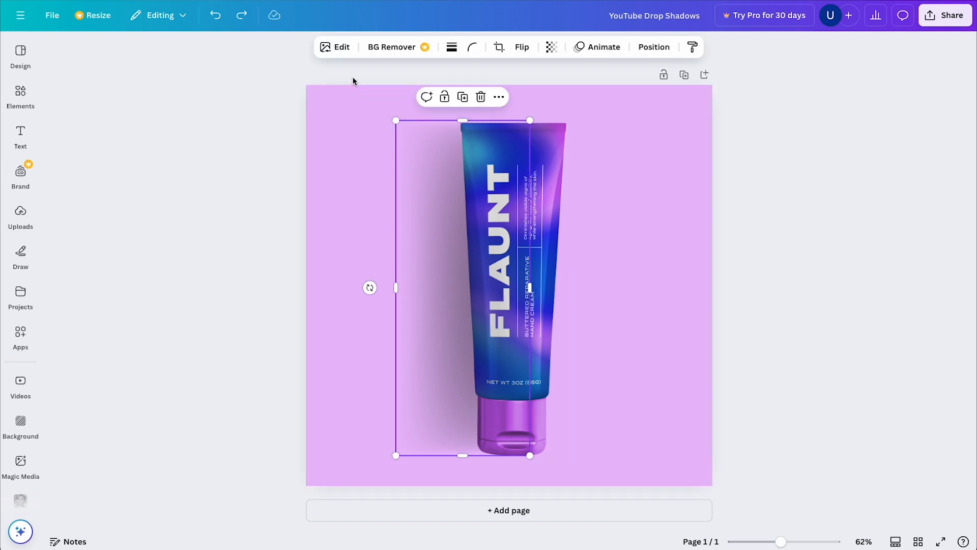
click(335, 47)
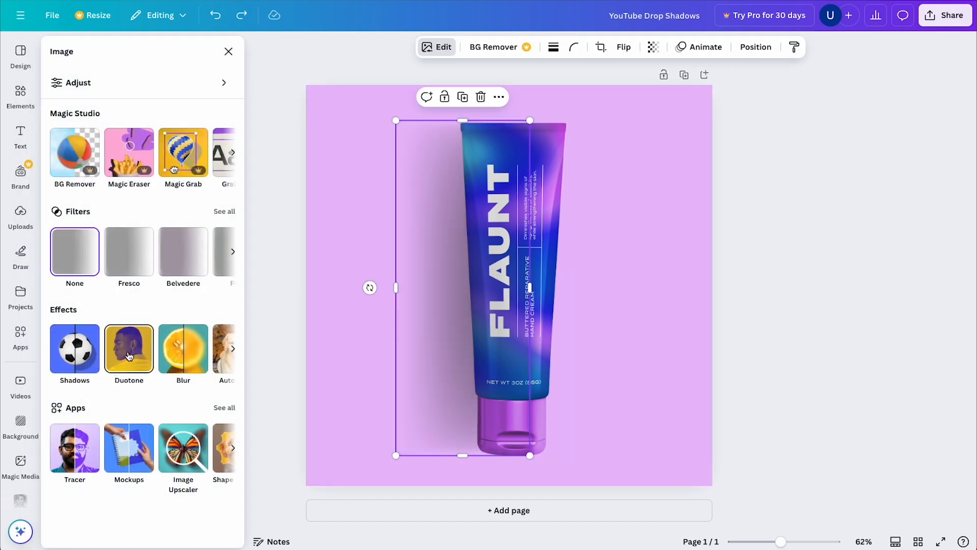
click(129, 348)
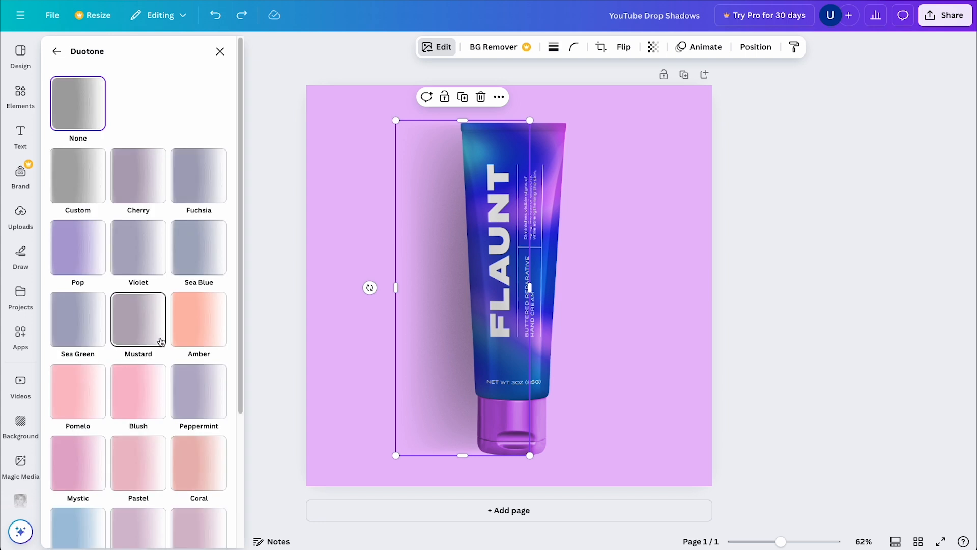
click(78, 247)
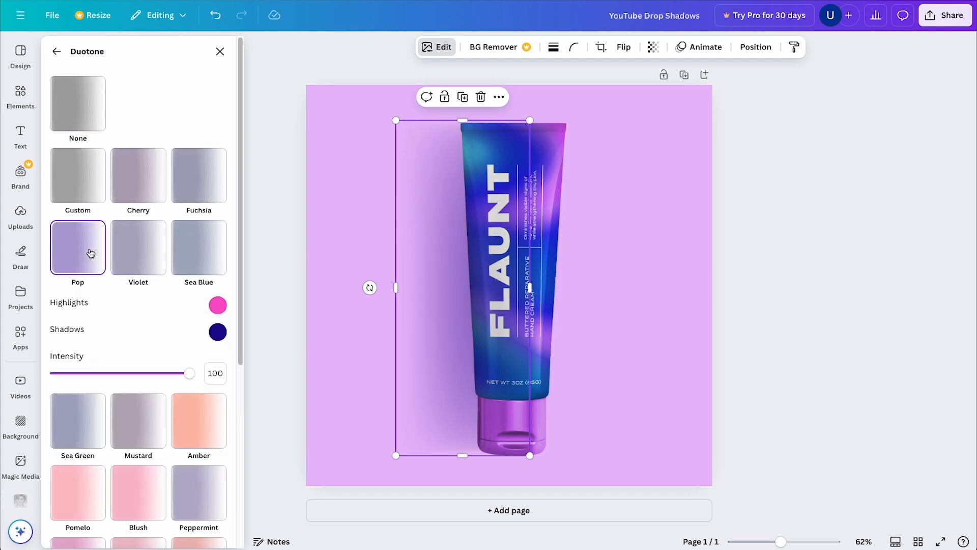
click(217, 305)
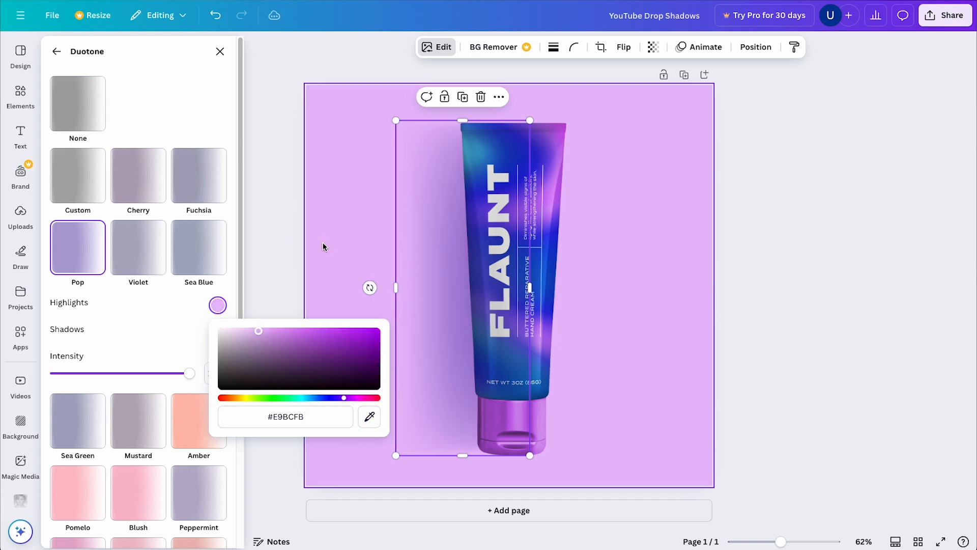
click(327, 361)
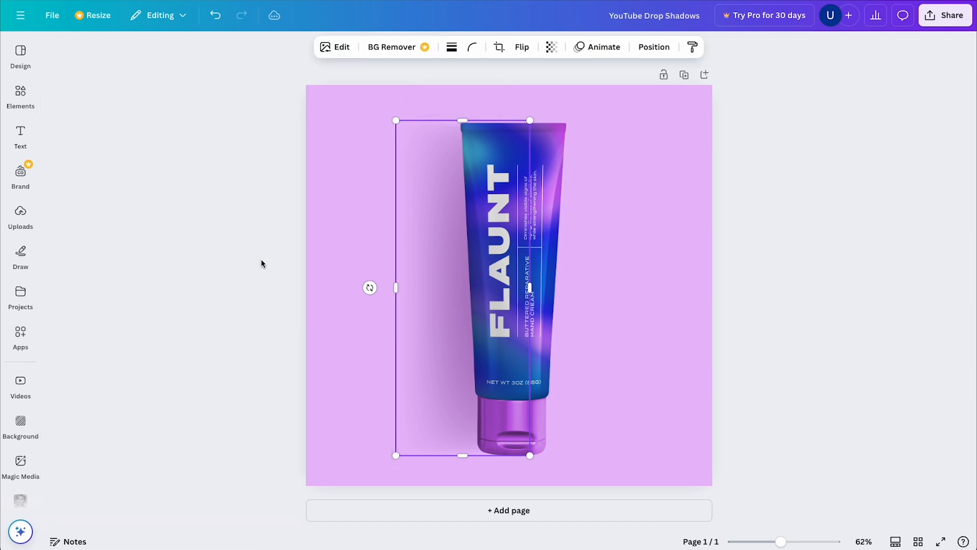
scroll(down, 3)
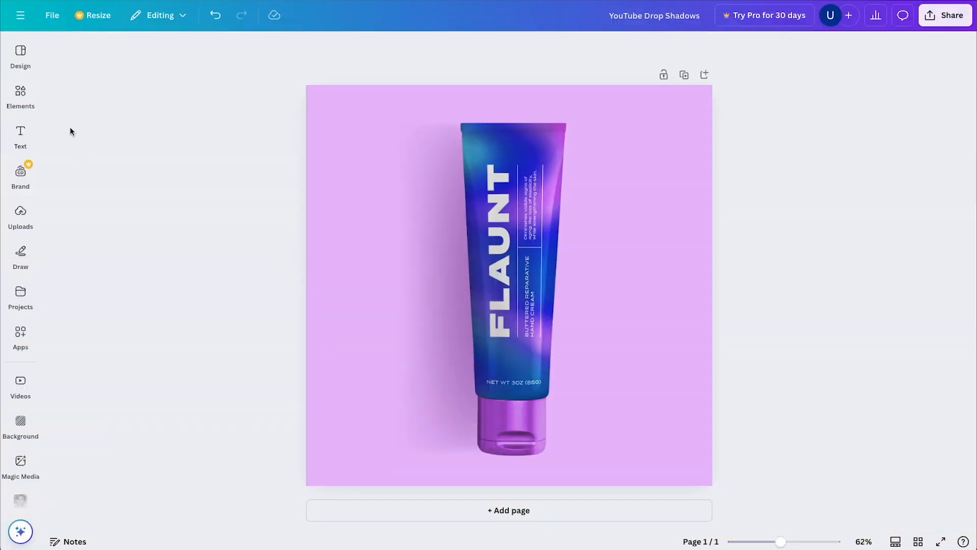
Add a narrow 'shadows' graphic along the tube's left edge at transparency 55.
click(20, 97)
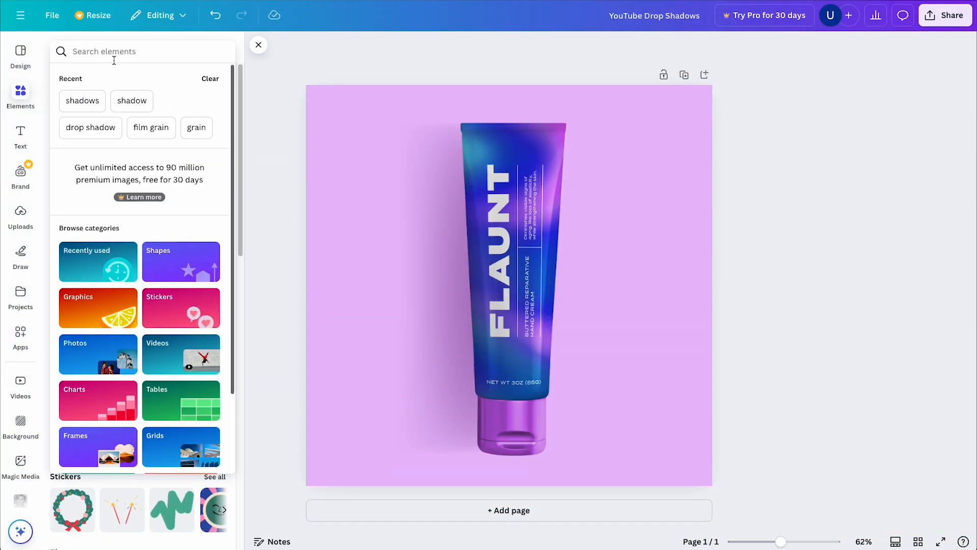
text(shadows)
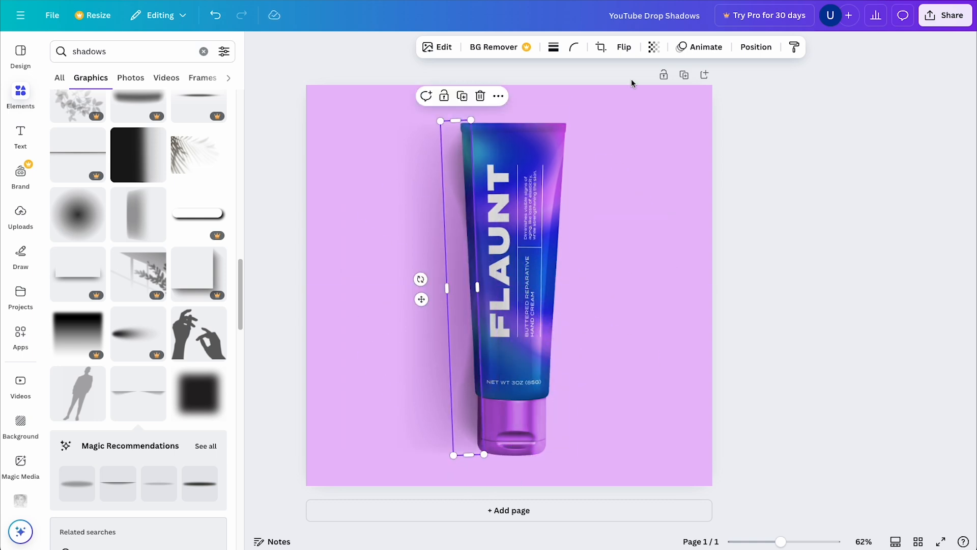
click(437, 47)
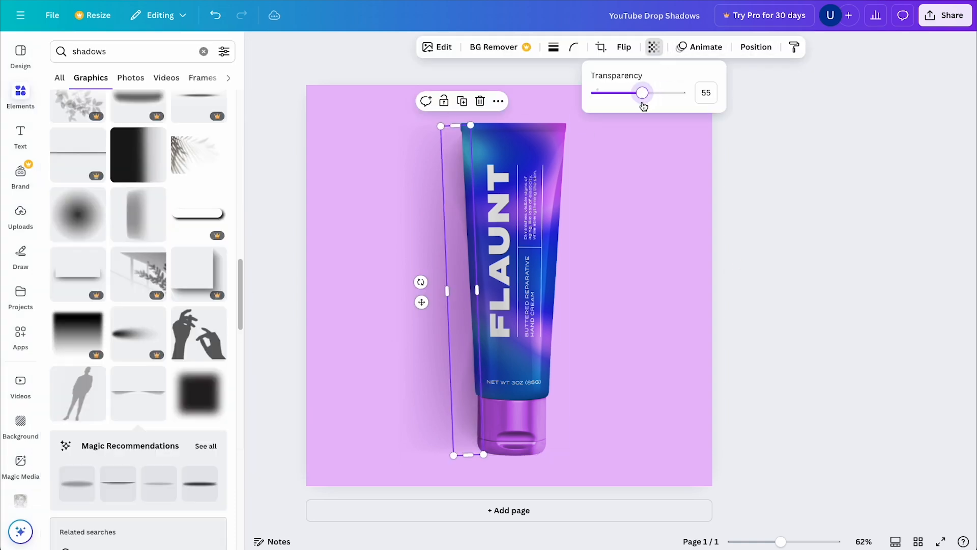
click(766, 144)
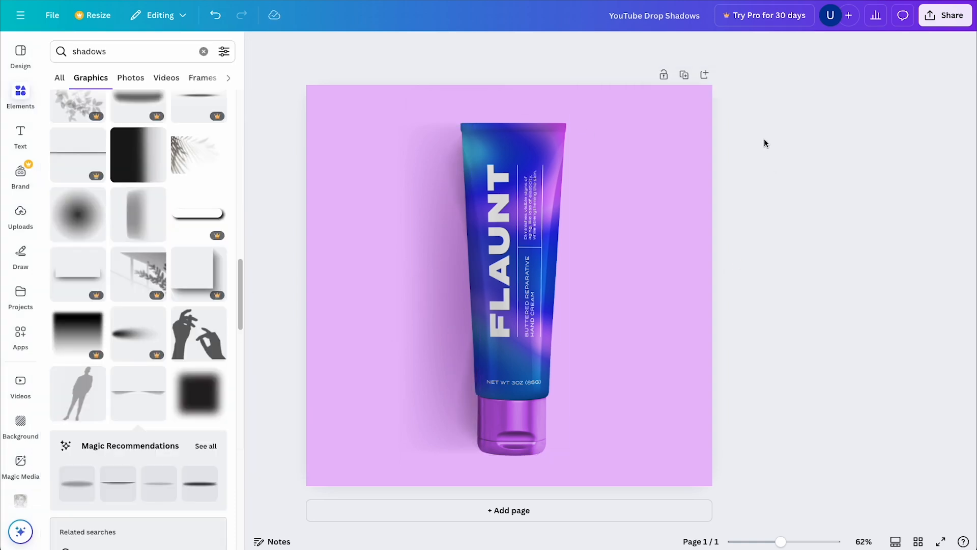